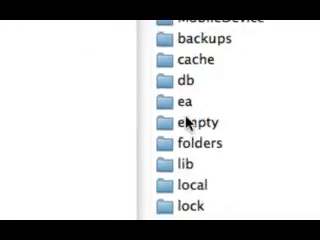
Step: Scroll through /private/var/lib to reach the apt > lists package list files
scroll(down, 3)
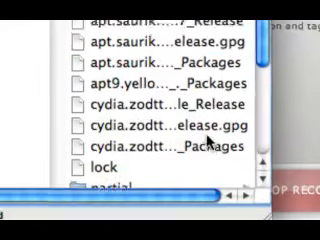
scroll(down, 3)
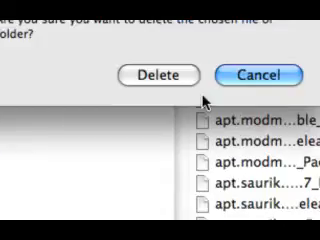
Step: Confirm Delete in the dialog to remove the selected apt lists item from the iPhone
click(155, 74)
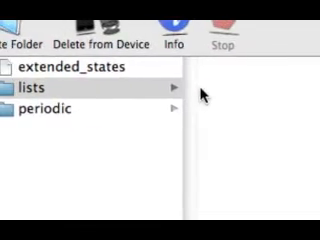